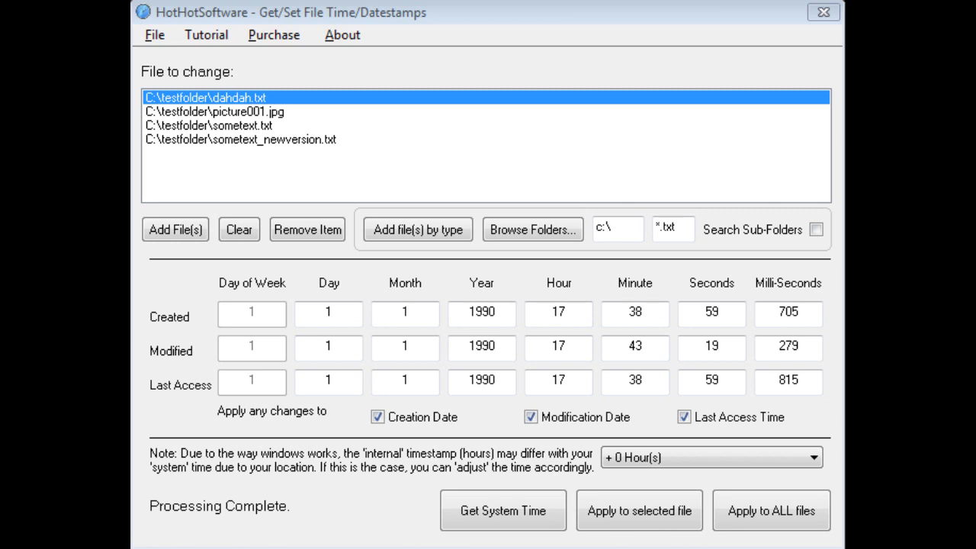
pyautogui.moveTo(798, 273)
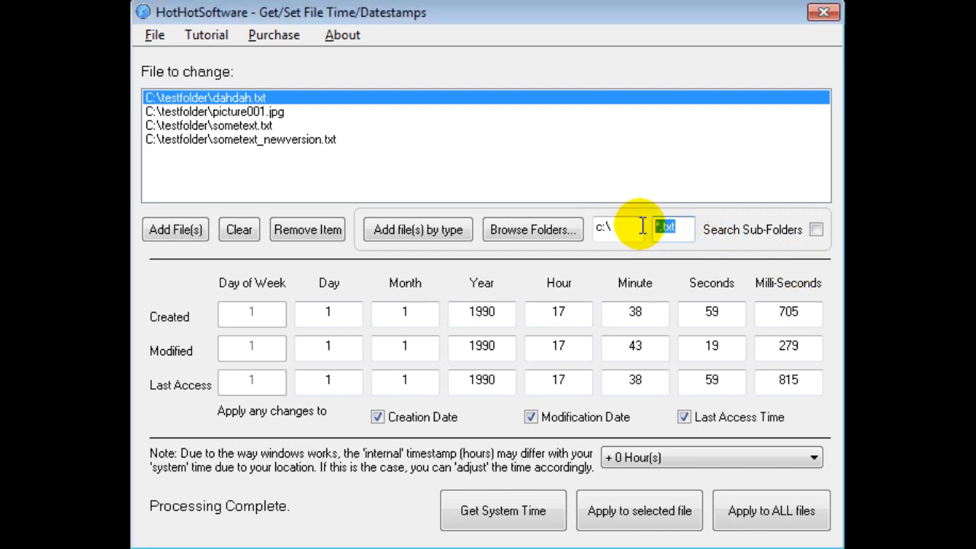
pyautogui.moveTo(686, 227)
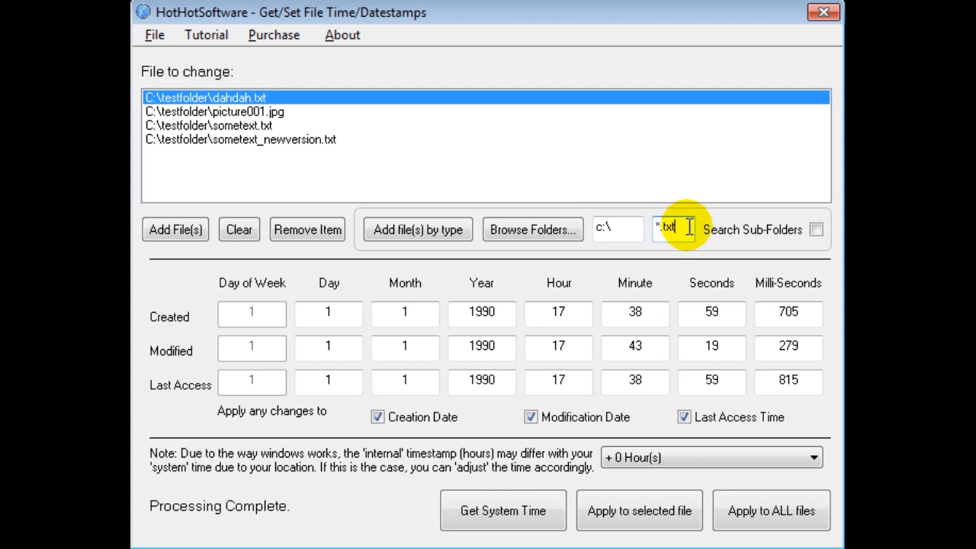
# Step: Filter the list to *.txt files and remove picture001.jpg, leaving the three text files
pyautogui.write(';*.bmp')
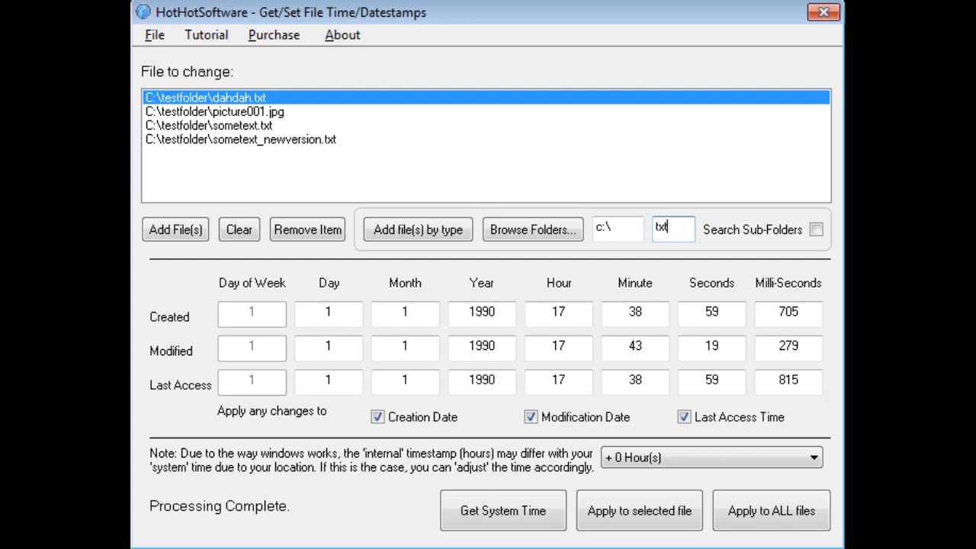
pyautogui.write('*.txt')
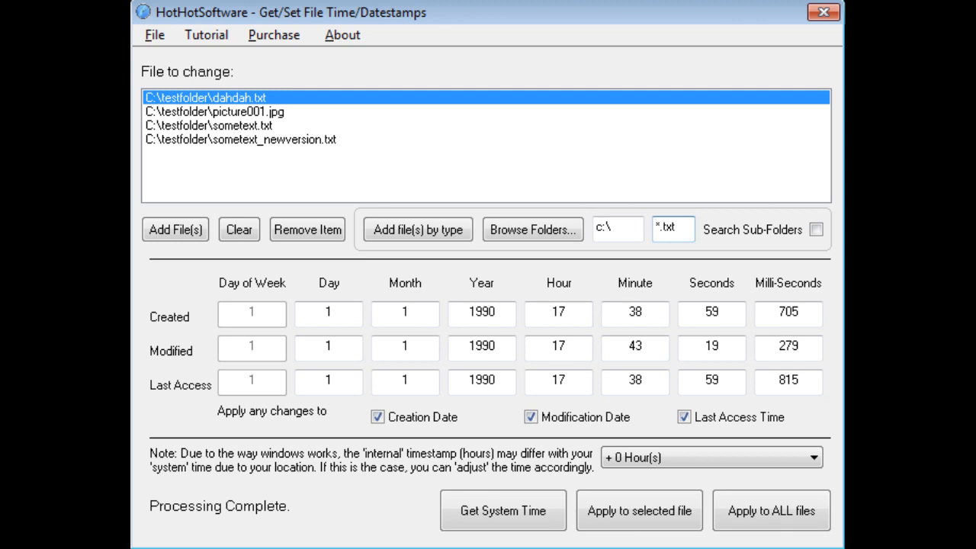
pyautogui.moveTo(755, 232)
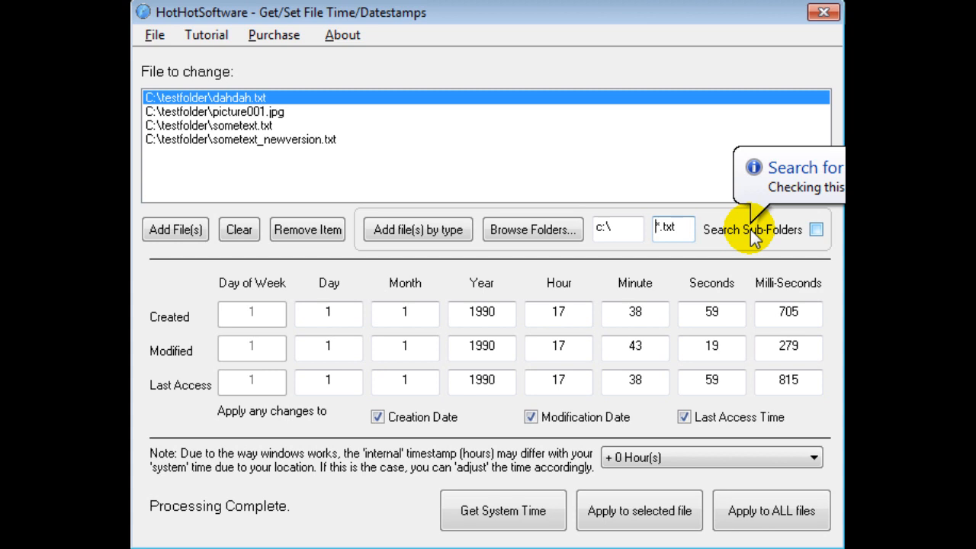
pyautogui.moveTo(677, 198)
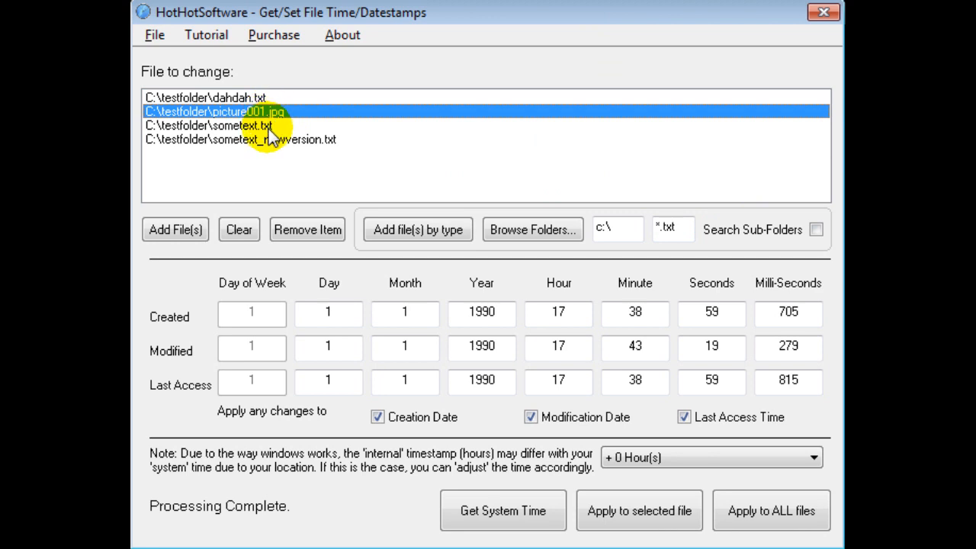
pyautogui.moveTo(308, 229)
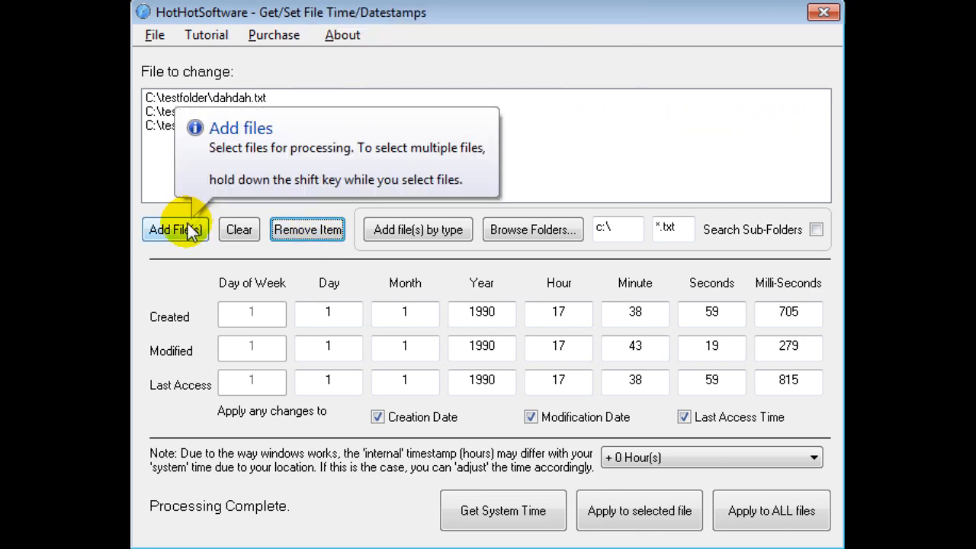
pyautogui.click(173, 229)
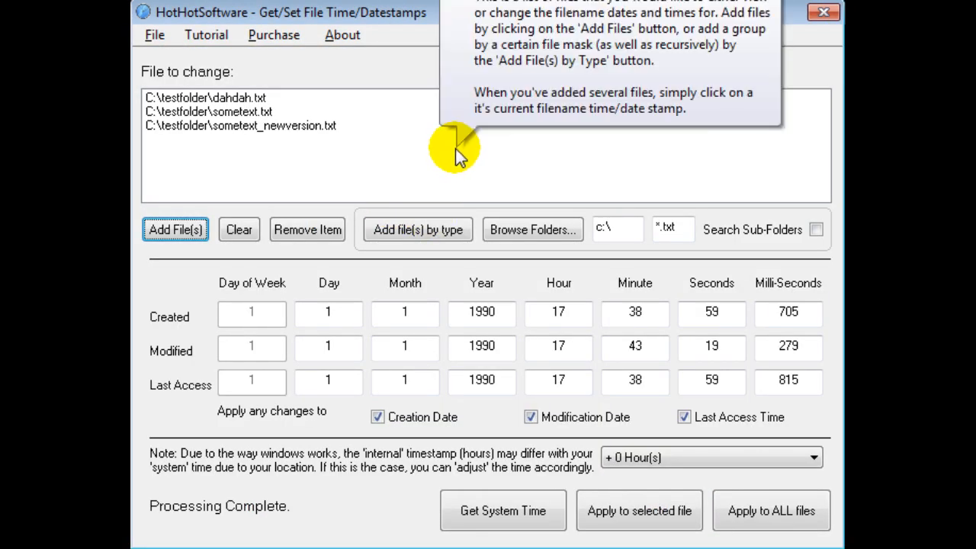
pyautogui.moveTo(409, 145)
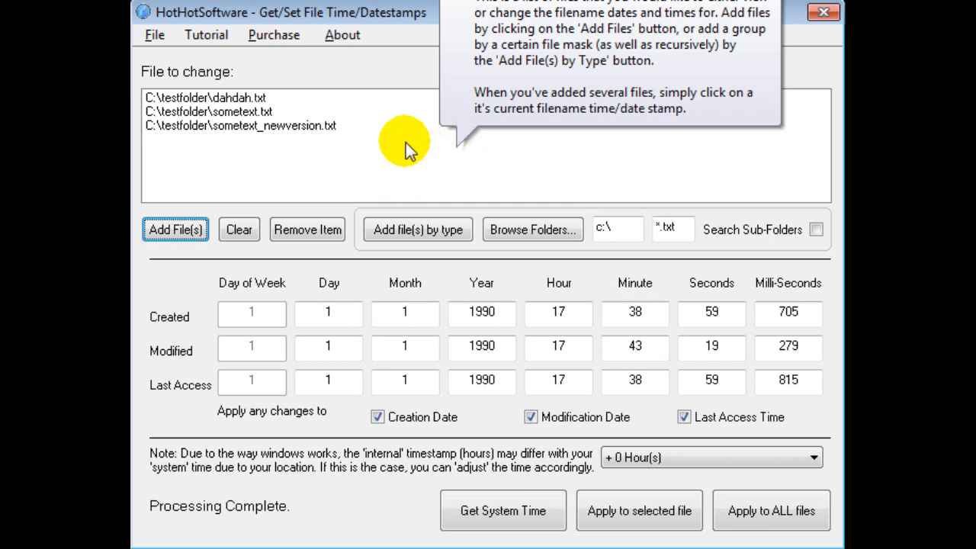
pyautogui.moveTo(765, 480)
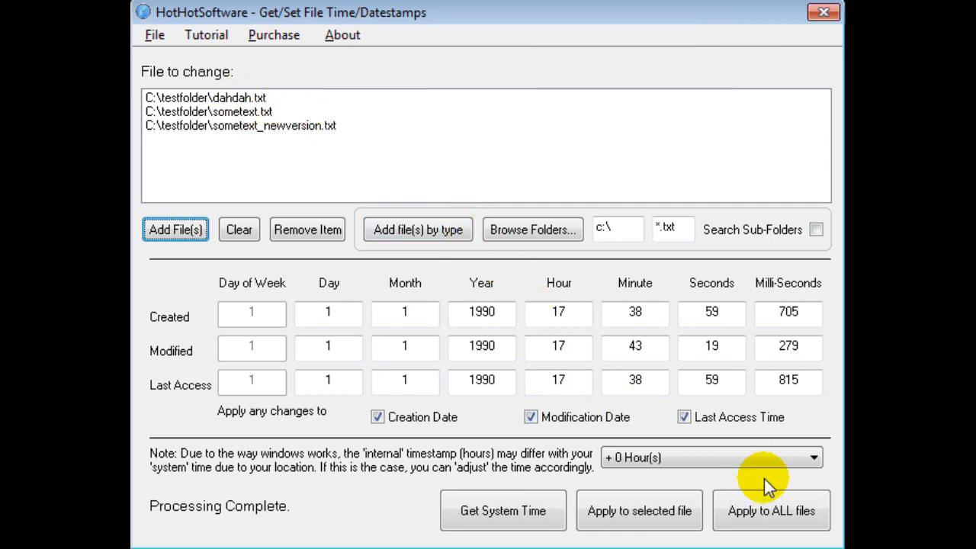
pyautogui.moveTo(639, 509)
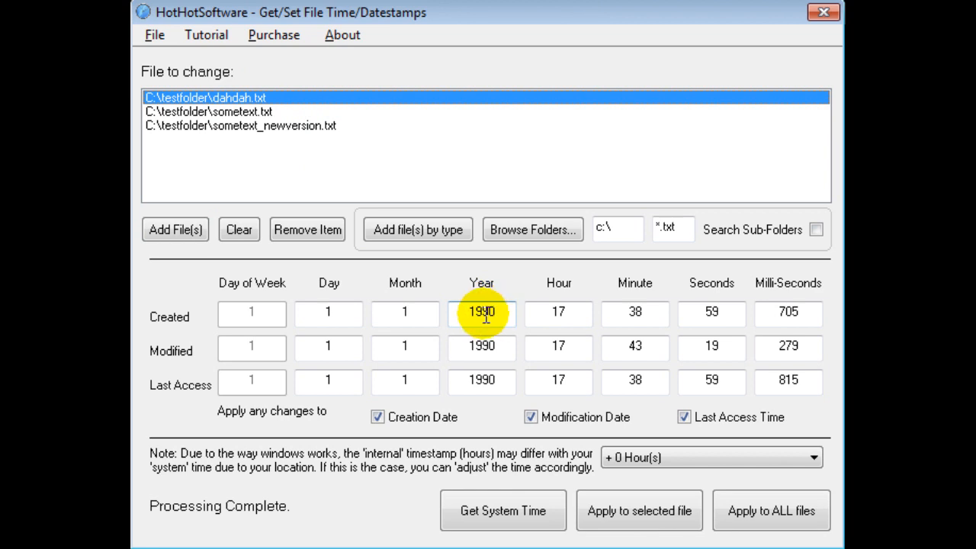
pyautogui.moveTo(236, 115)
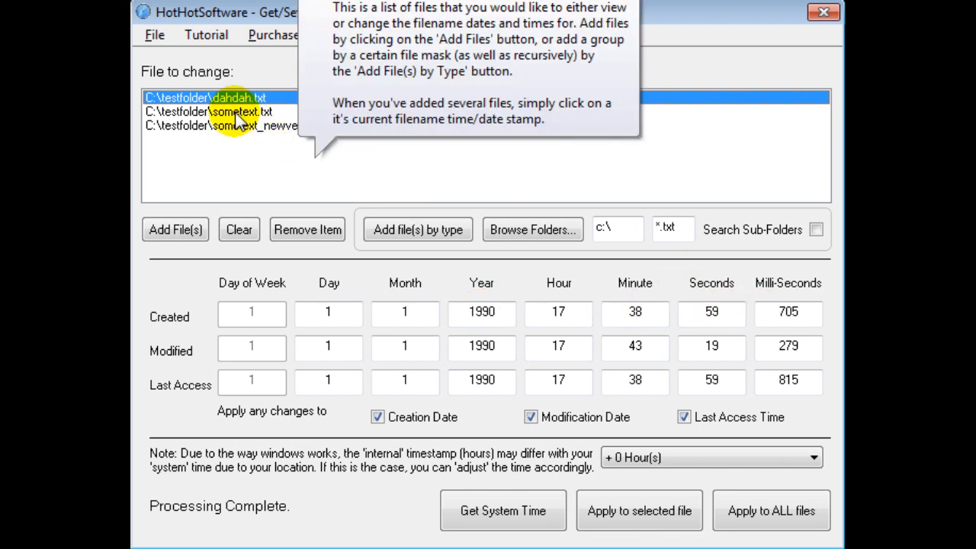
# Step: Load dahdah.txt's timestamps and change its year values from 1990 to 2012
pyautogui.click(228, 111)
pyautogui.write('2012')
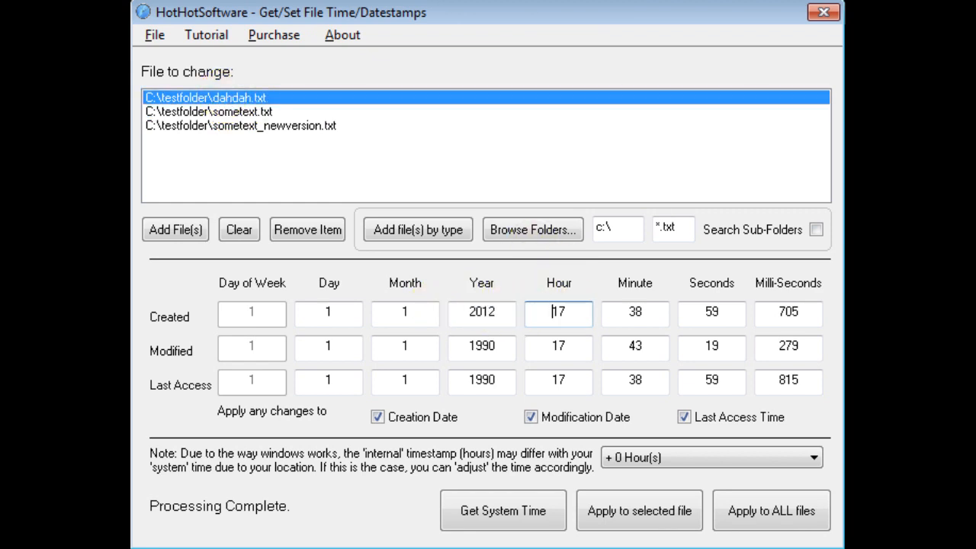
pyautogui.doubleClick(482, 346)
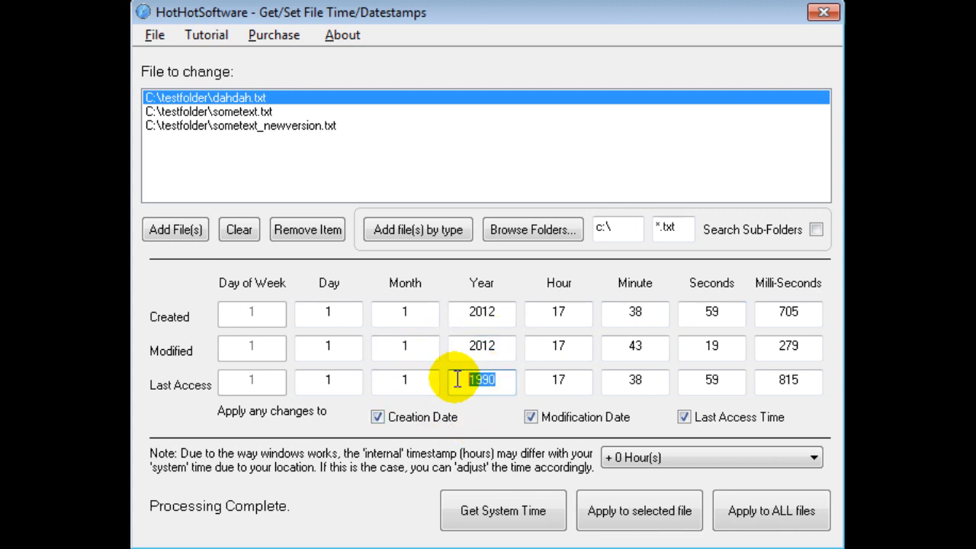
pyautogui.write('2012')
pyautogui.write('d')
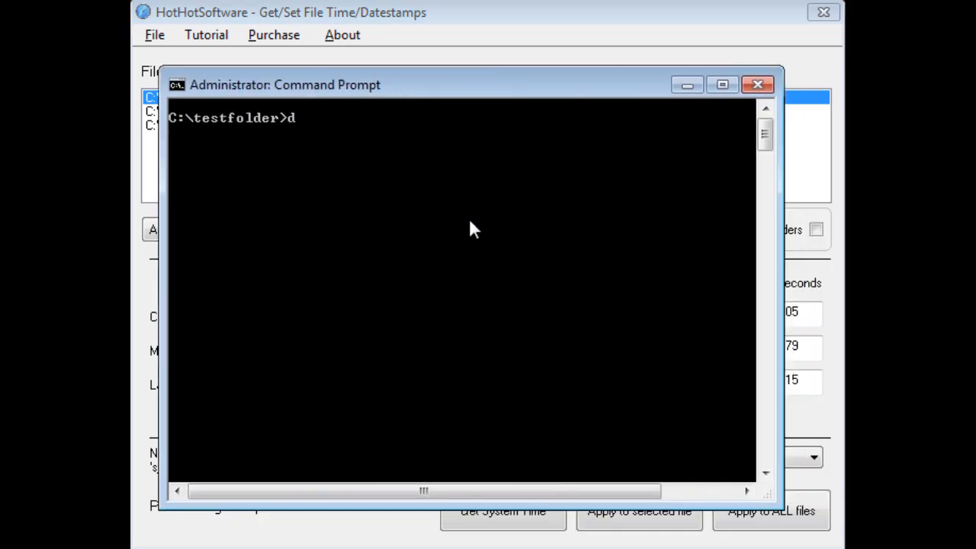
# Step: Run dir to list C:\testfolder with each file's date
pyautogui.press('Return')
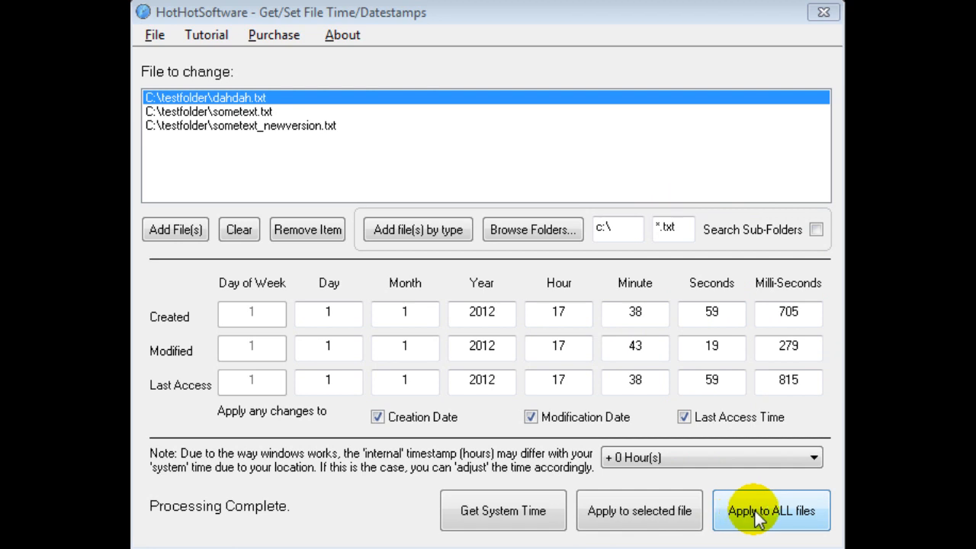
# Step: Apply the 2012 timestamps to all three listed .txt files and confirm the change
pyautogui.click(772, 509)
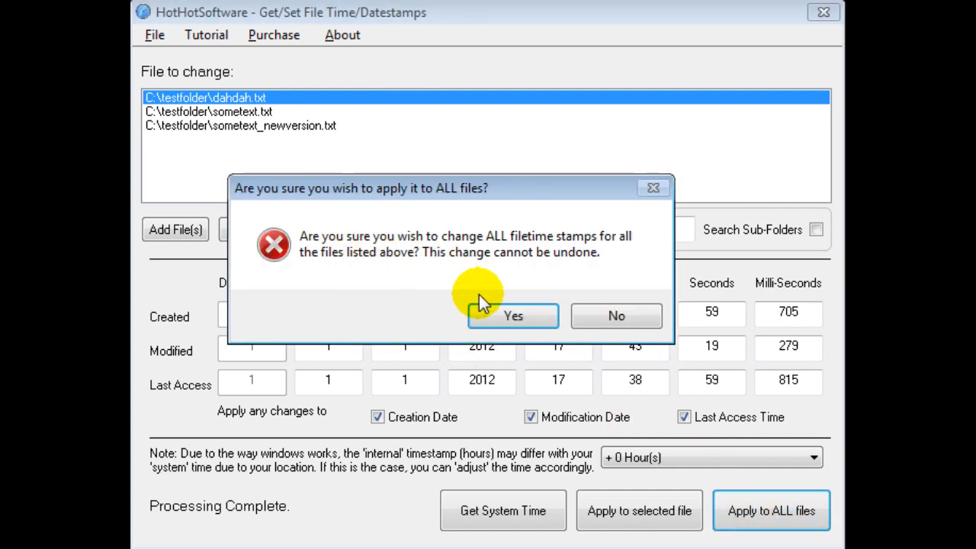
pyautogui.click(512, 315)
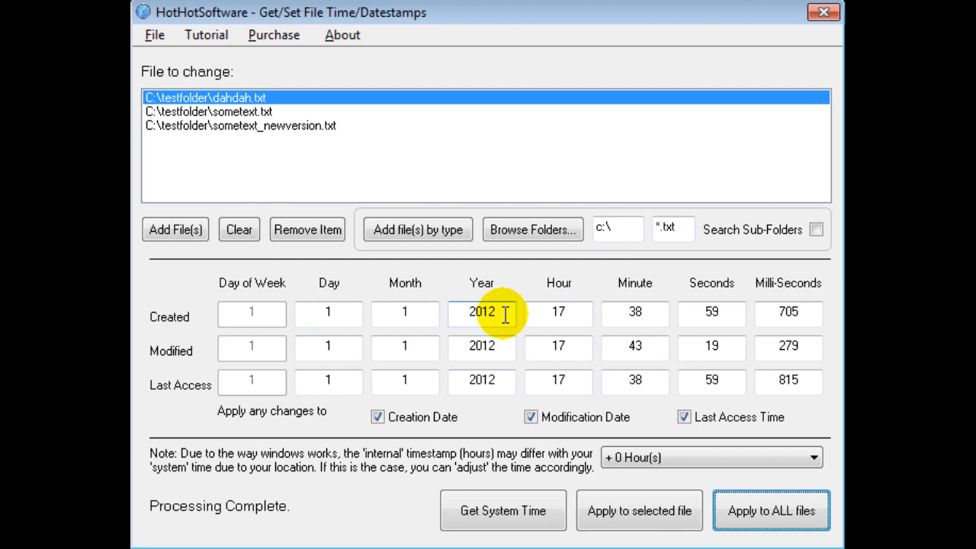
pyautogui.moveTo(275, 515)
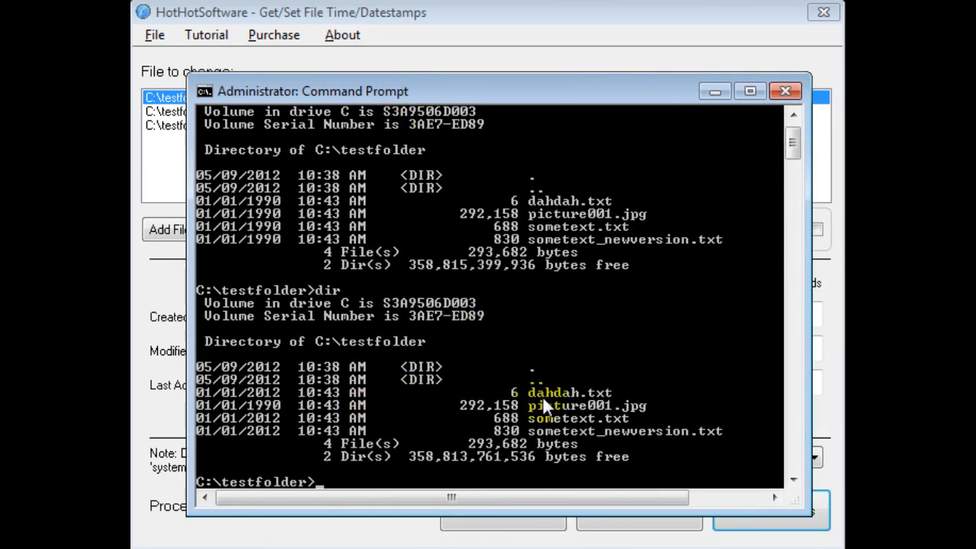
pyautogui.moveTo(384, 92)
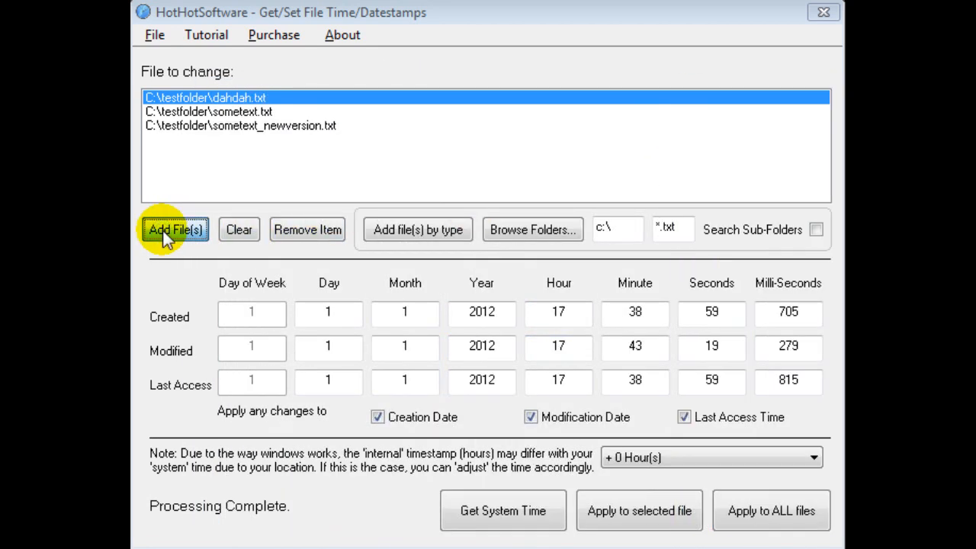
# Step: Add picture001.jpg back to the list and set its timestamp years to 2012
pyautogui.click(174, 228)
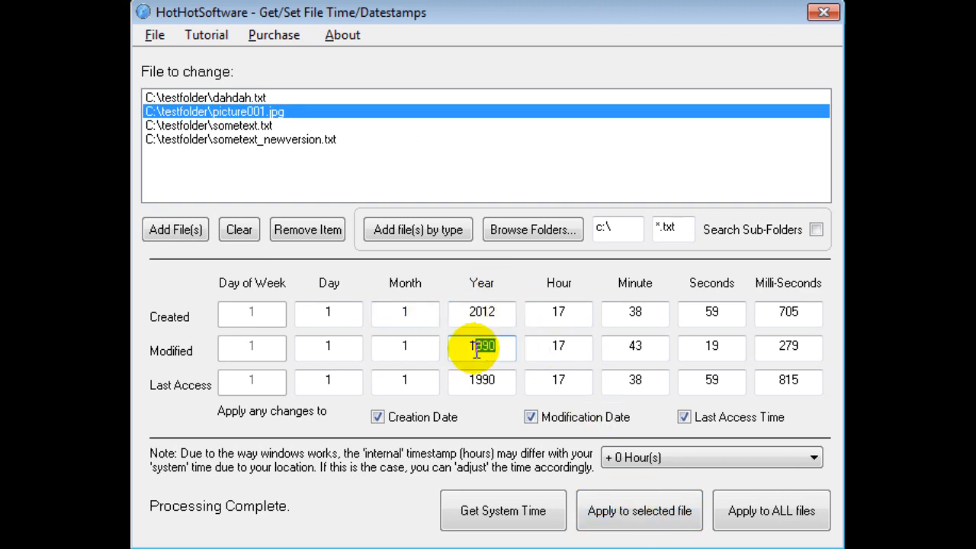
pyautogui.write('2012')
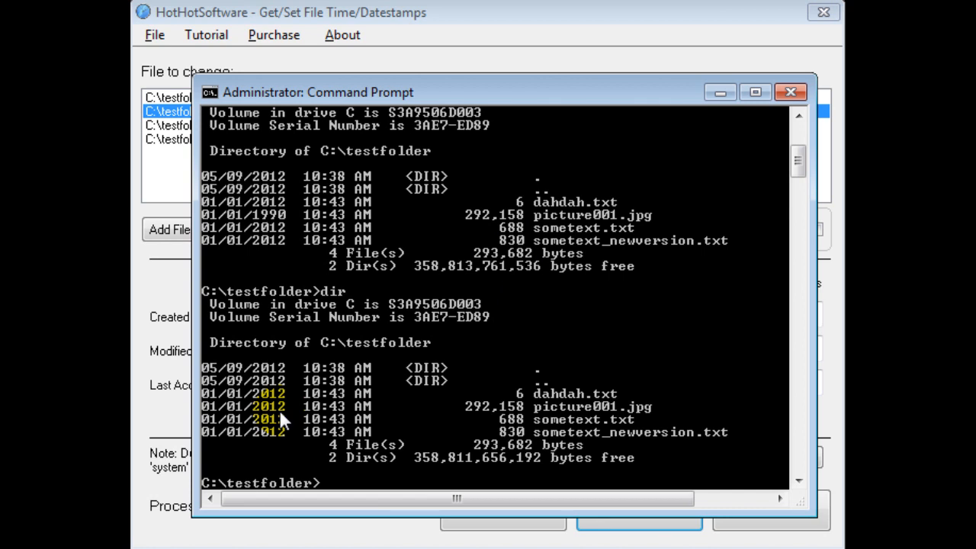
pyautogui.moveTo(430, 97)
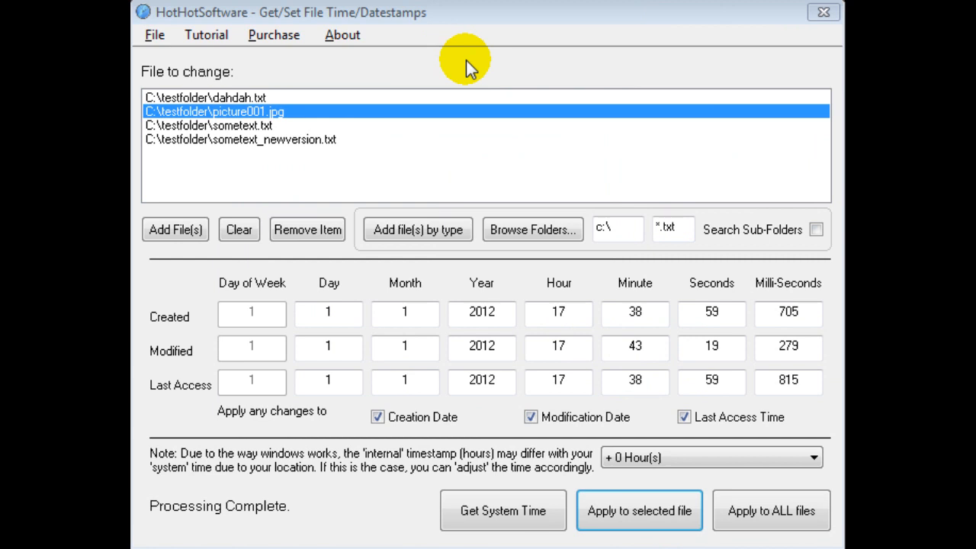
pyautogui.moveTo(365, 61)
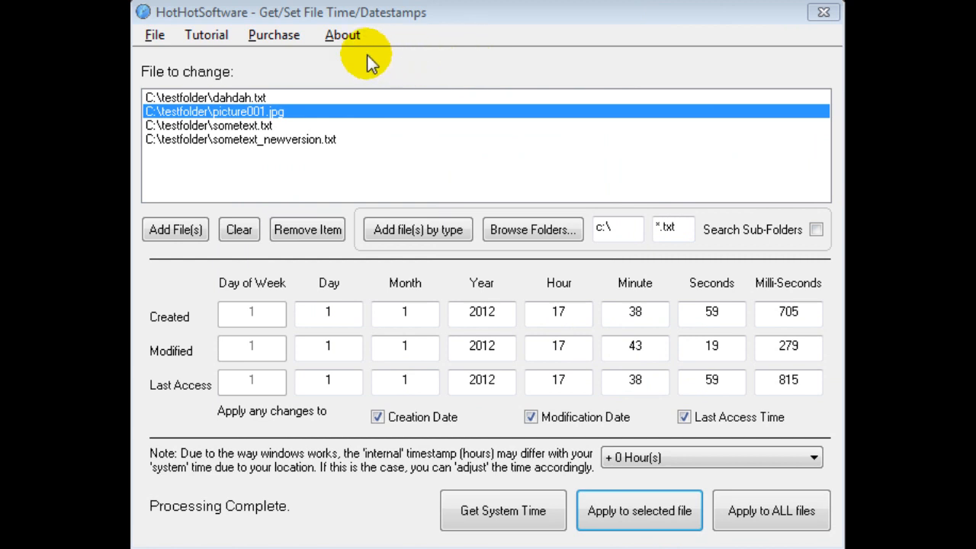
pyautogui.moveTo(272, 27)
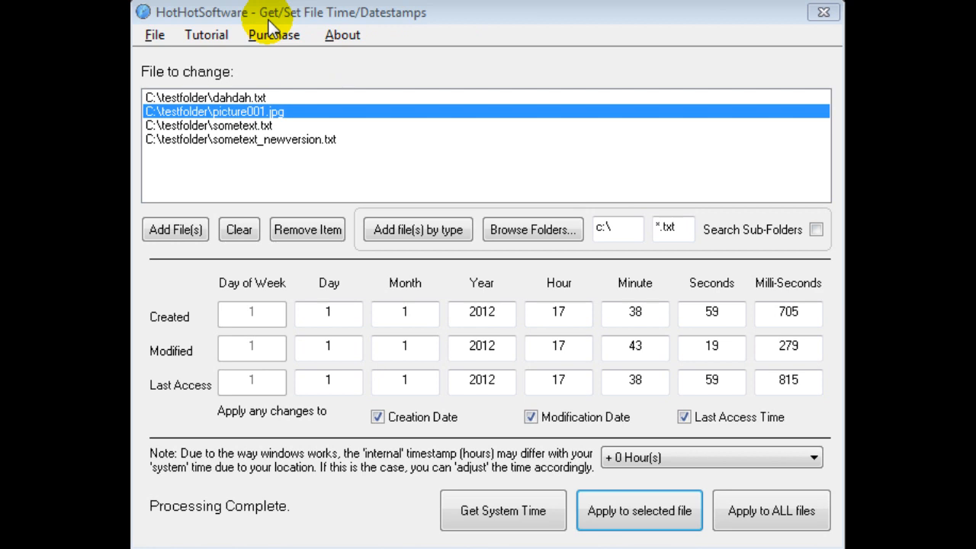
pyautogui.moveTo(404, 38)
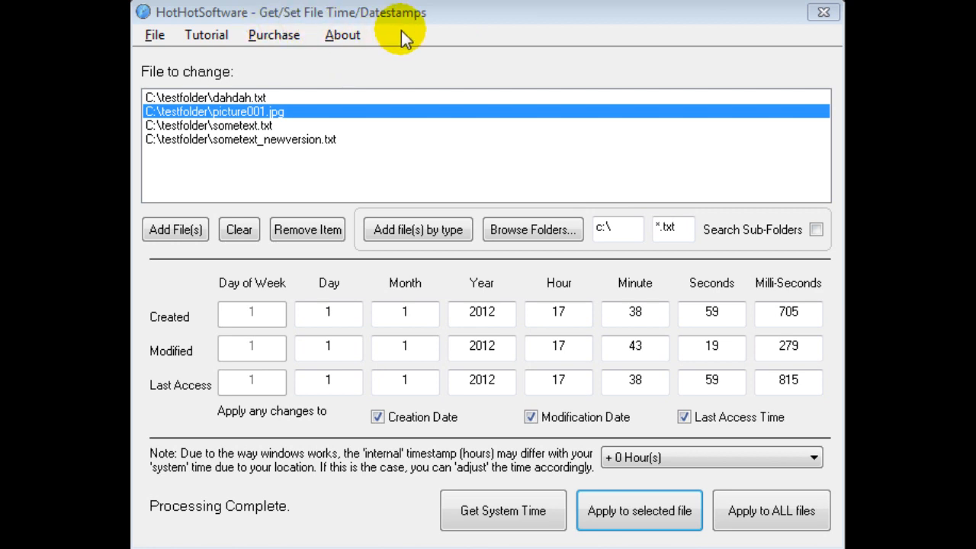